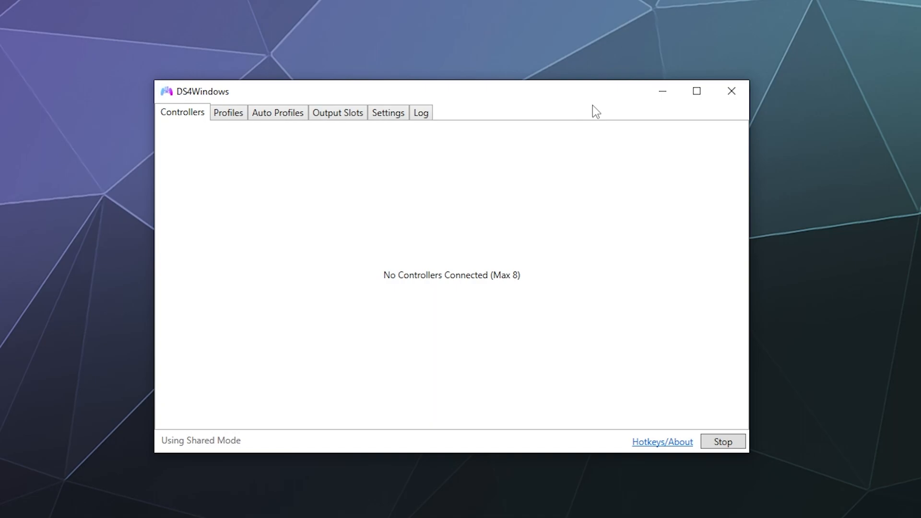
pyautogui.moveTo(591, 99)
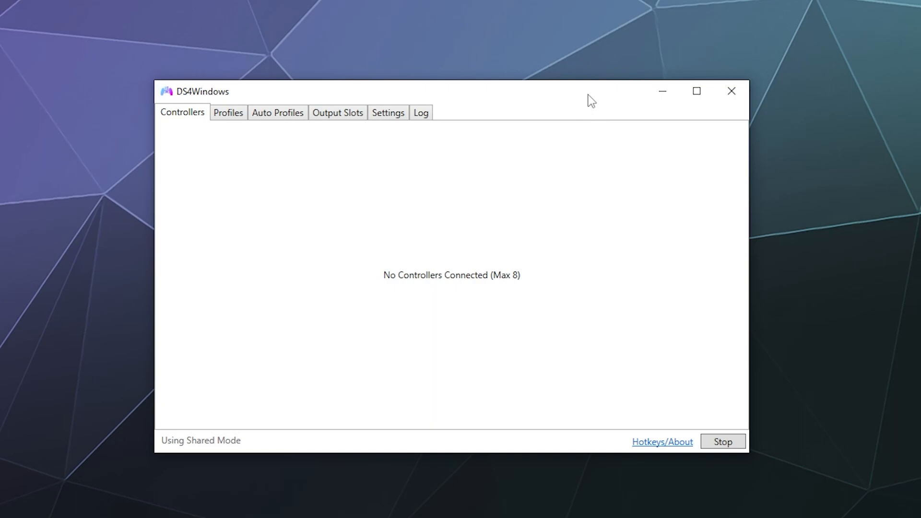
# Switch to the Settings tab and launch the ViGEmBus and DualShock 4 setup guide
pyautogui.click(387, 113)
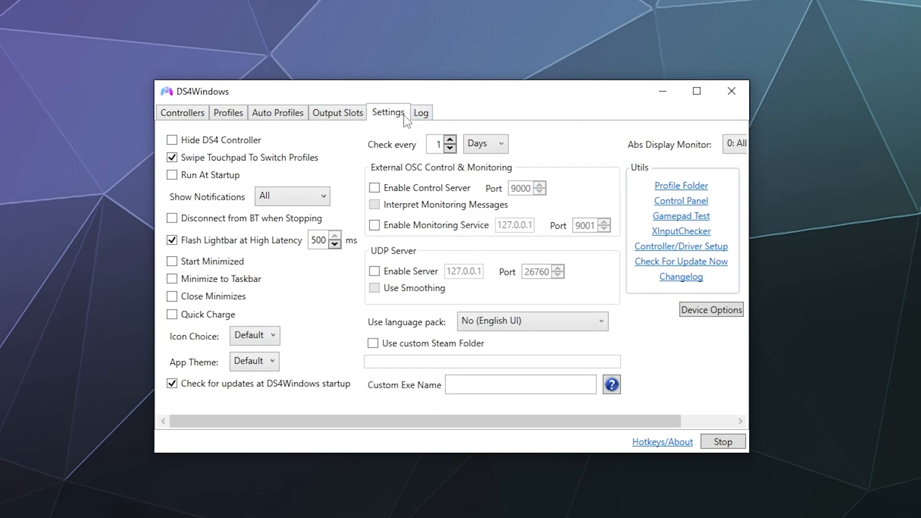
pyautogui.moveTo(664, 150)
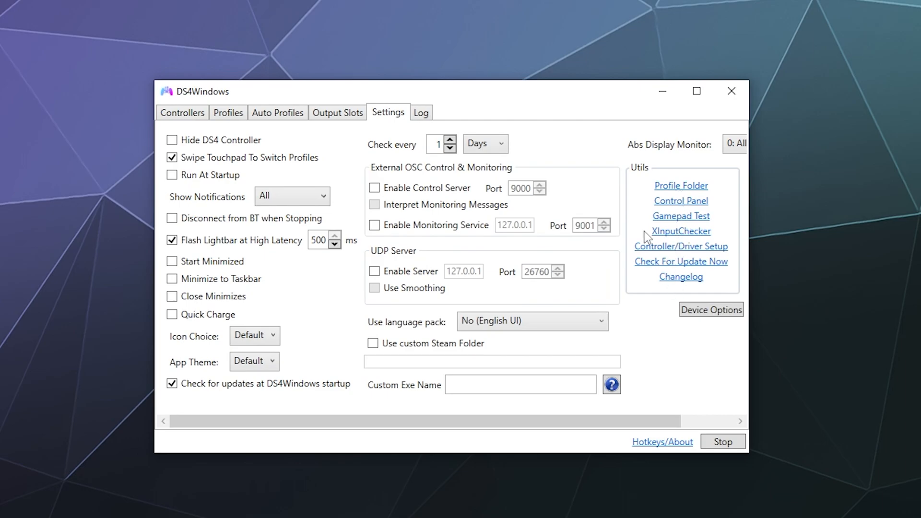
pyautogui.moveTo(600, 187)
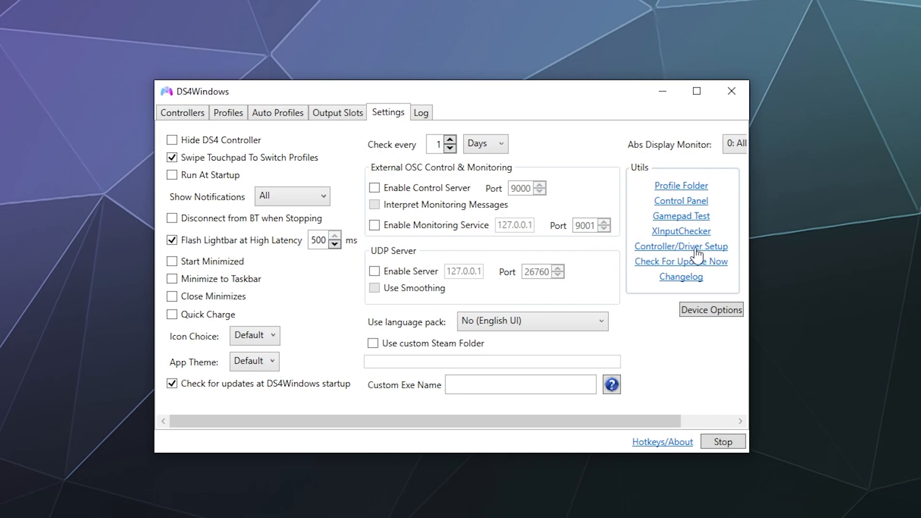
pyautogui.moveTo(722, 257)
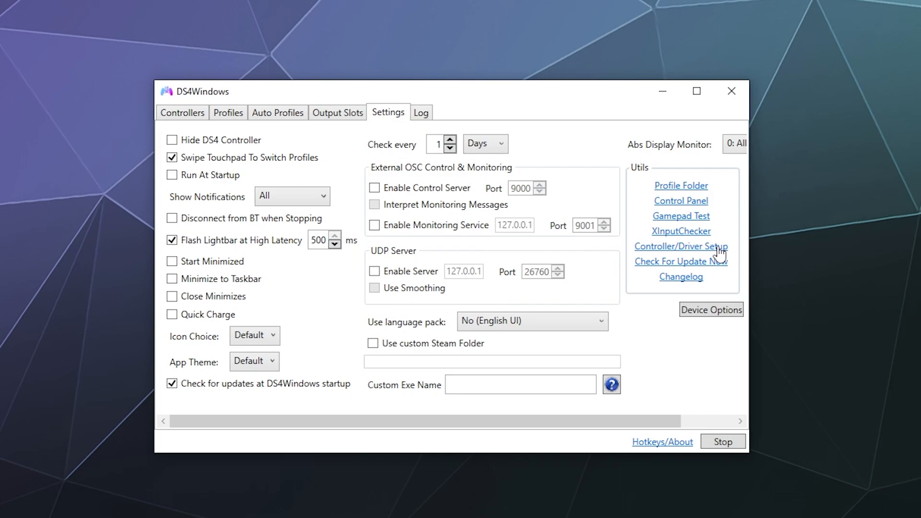
pyautogui.moveTo(625, 257)
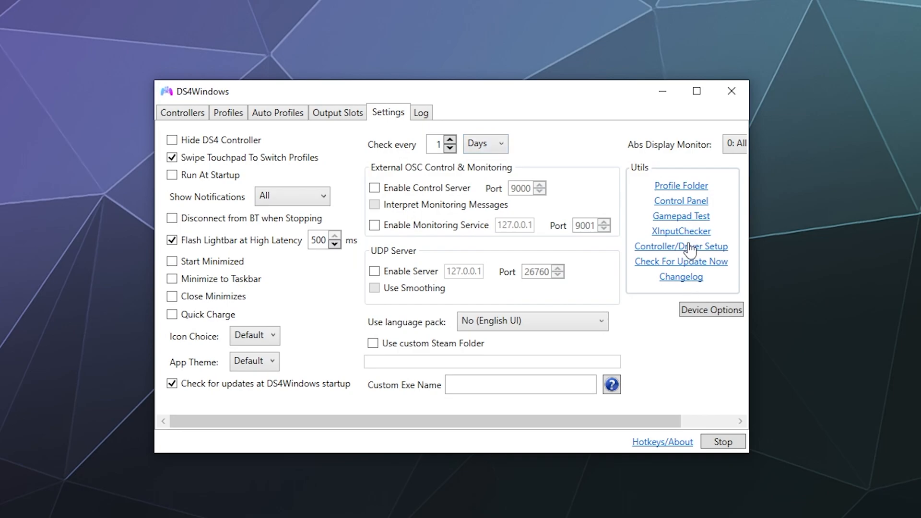
pyautogui.click(723, 441)
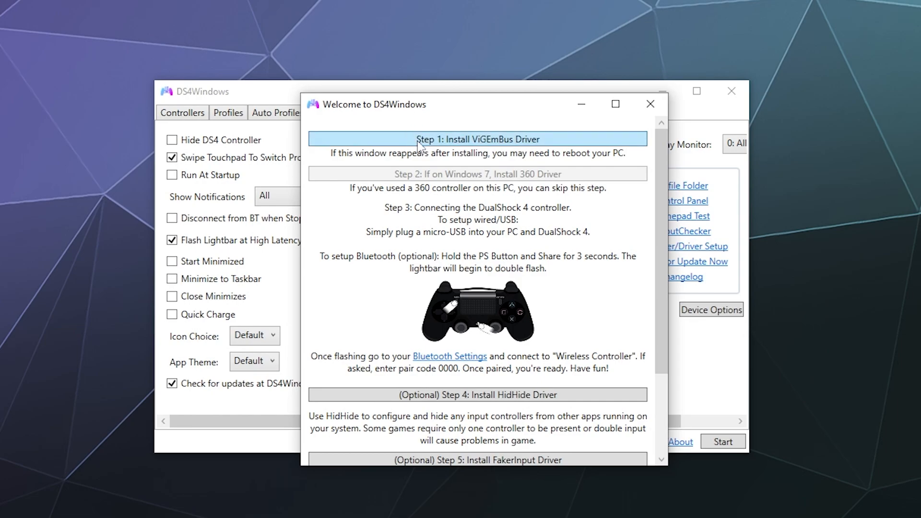
pyautogui.moveTo(477, 126)
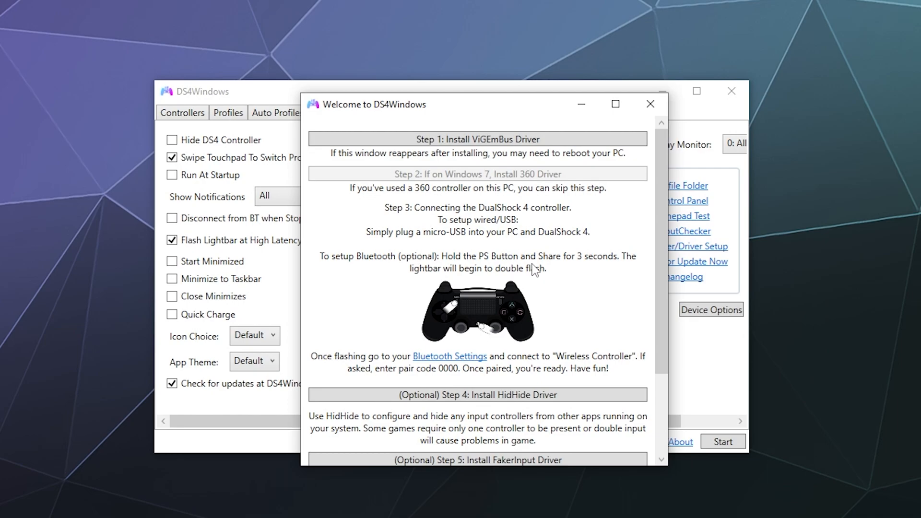
pyautogui.moveTo(468, 181)
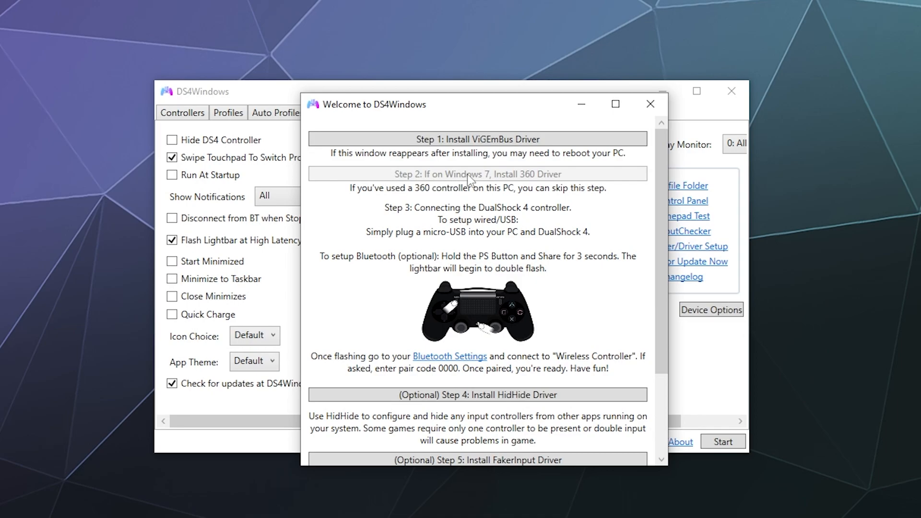
pyautogui.moveTo(480, 179)
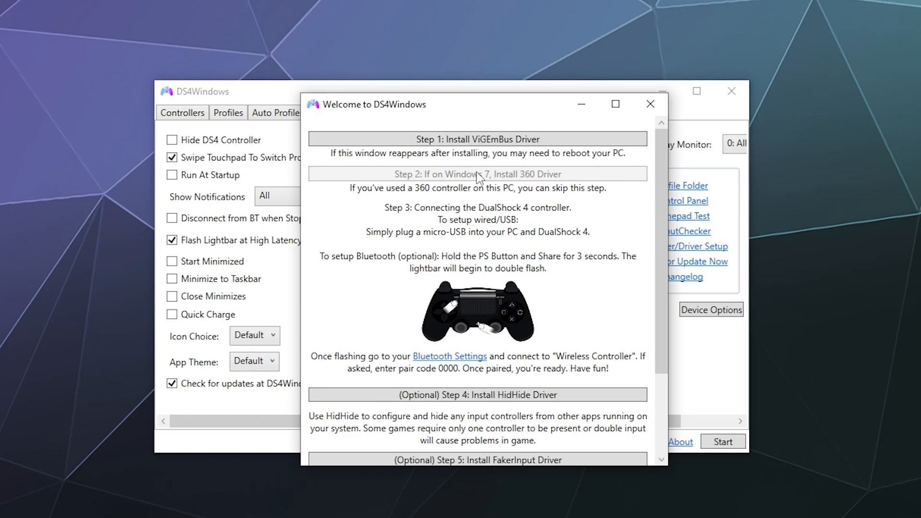
pyautogui.moveTo(630, 246)
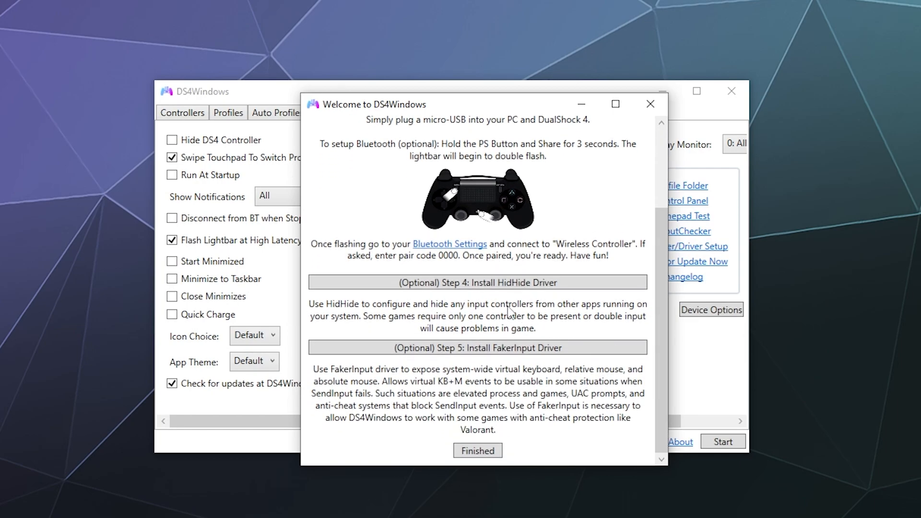
pyautogui.moveTo(392, 414)
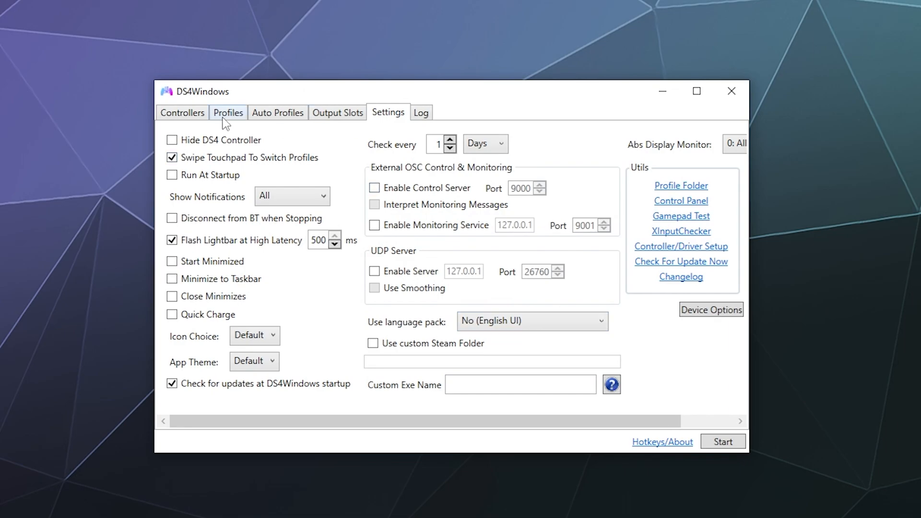
# Return to the Controllers tab showing no connected controllers
pyautogui.click(182, 112)
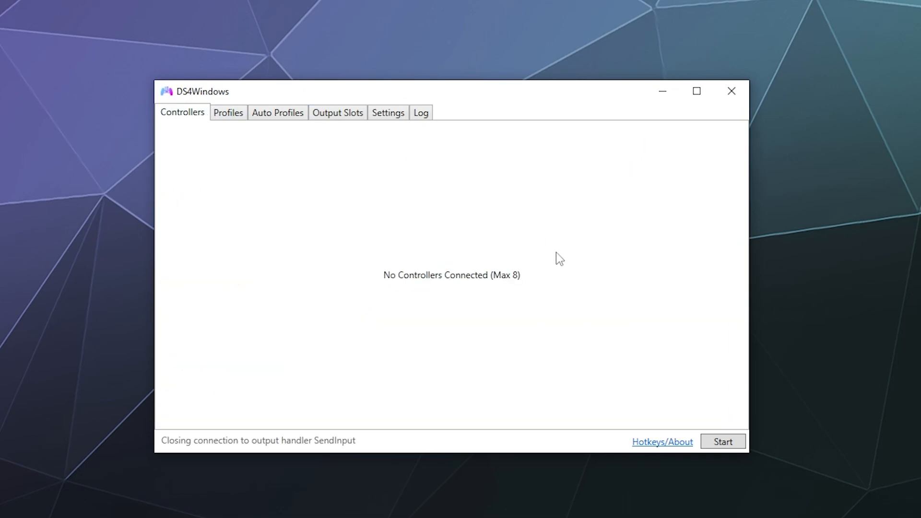
pyautogui.moveTo(634, 336)
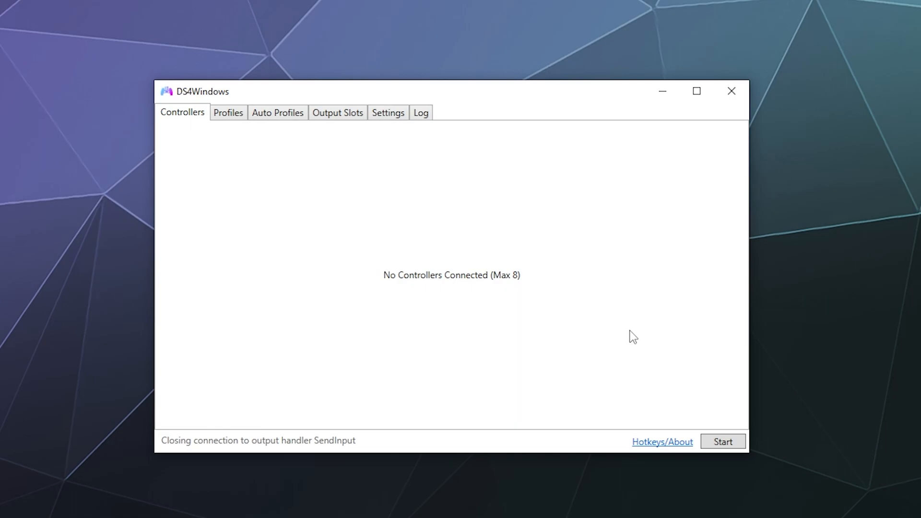
pyautogui.moveTo(585, 181)
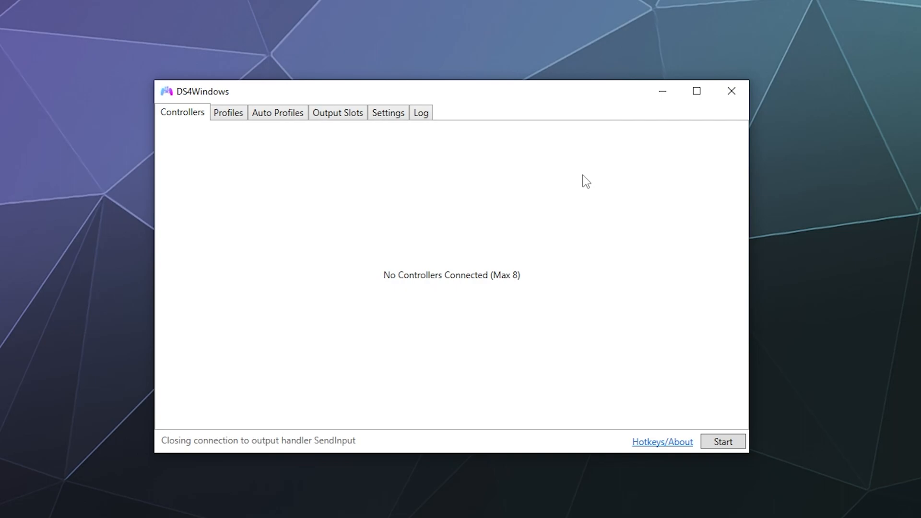
pyautogui.moveTo(725, 458)
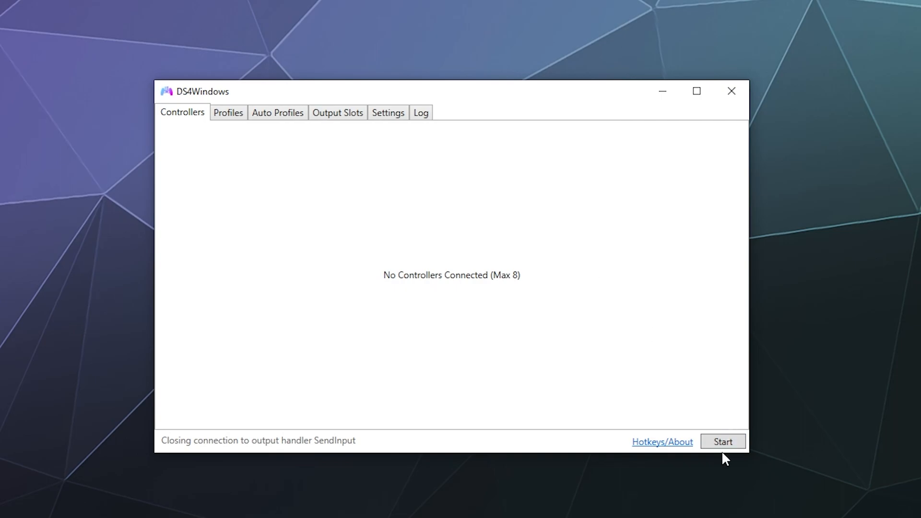
# Start the DS4Windows controller service so it runs in shared mode
pyautogui.click(722, 441)
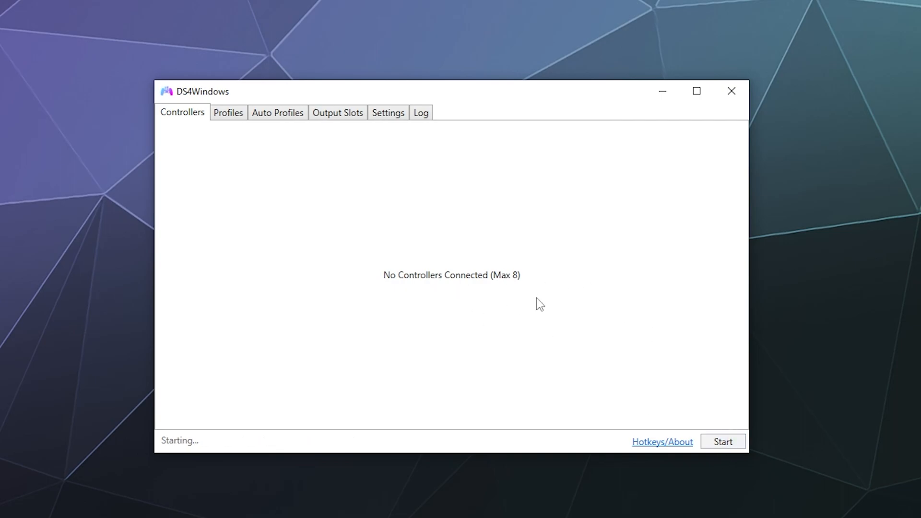
pyautogui.click(723, 441)
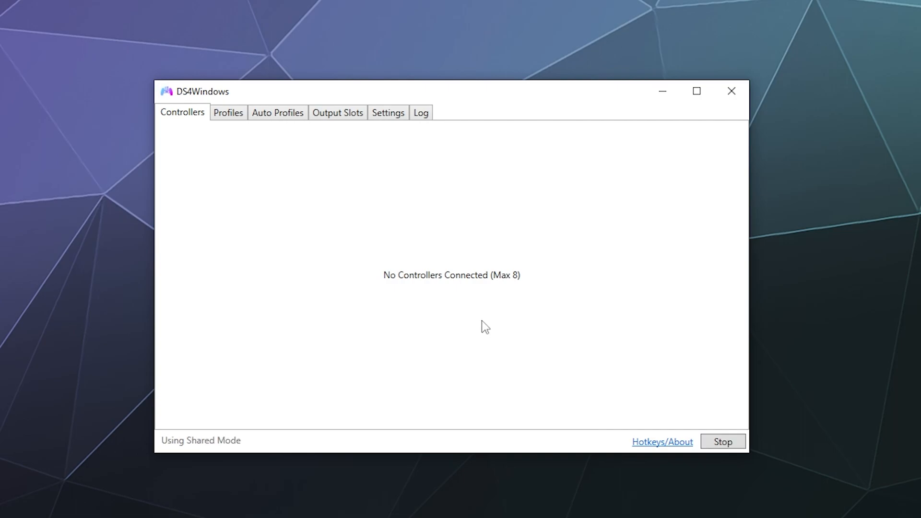
pyautogui.moveTo(235, 192)
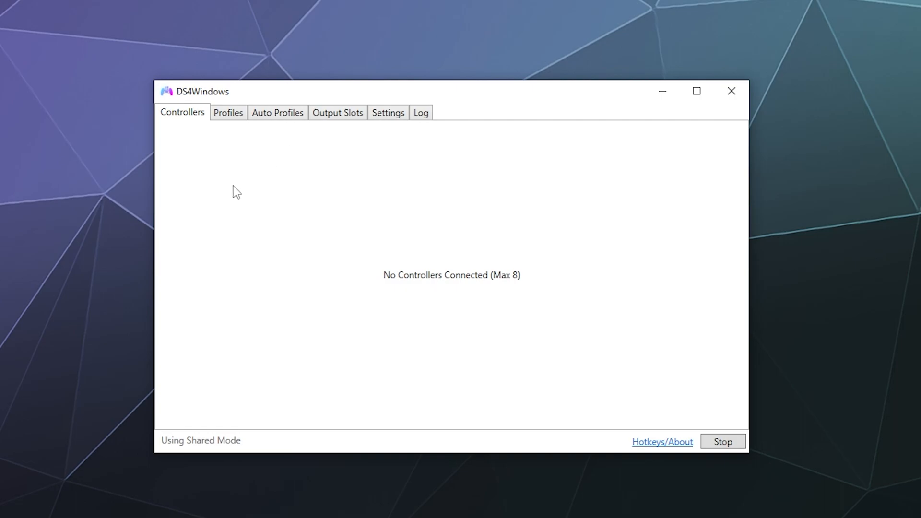
pyautogui.moveTo(350, 156)
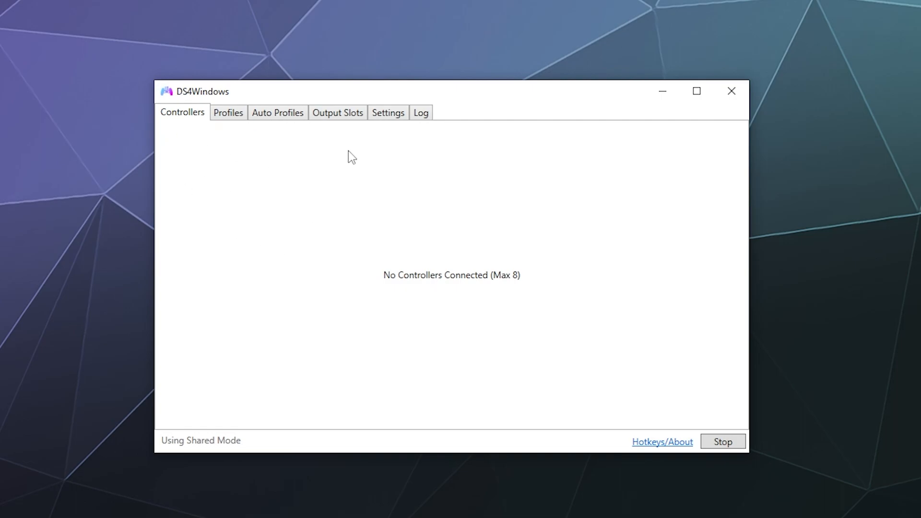
pyautogui.moveTo(463, 196)
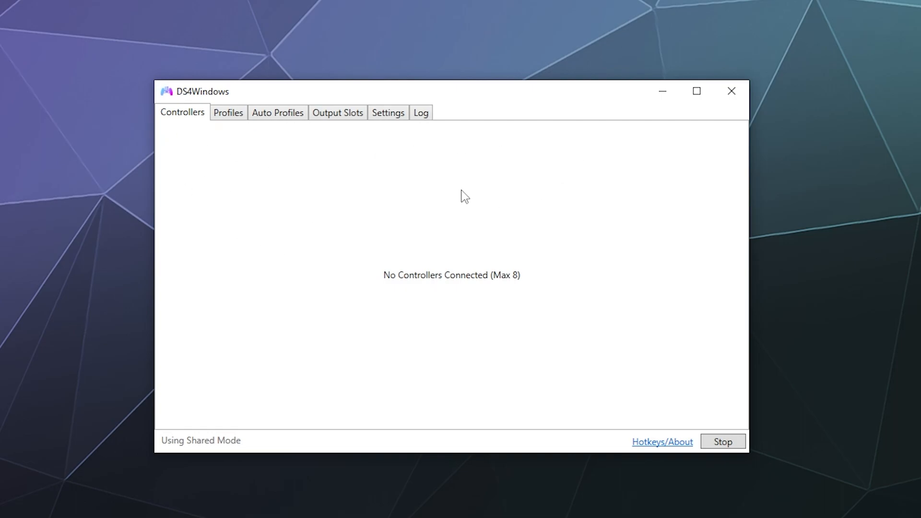
pyautogui.moveTo(462, 190)
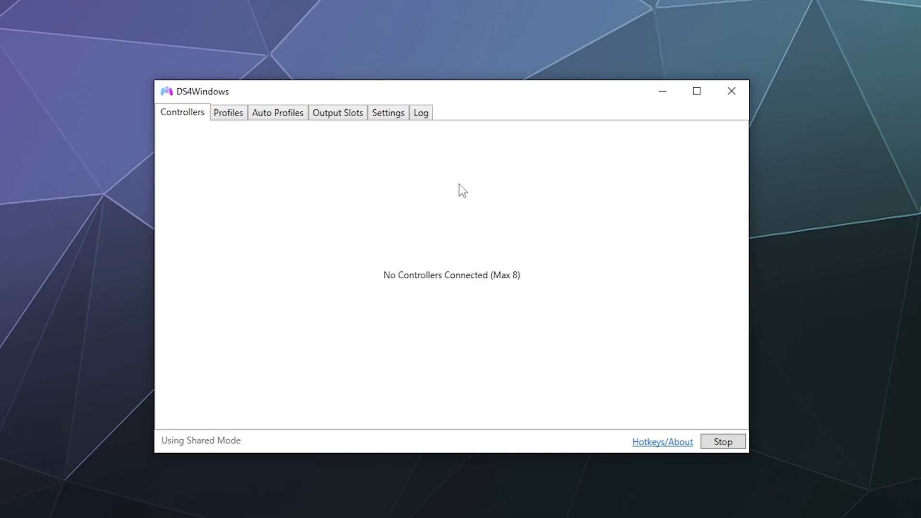
pyautogui.moveTo(665, 282)
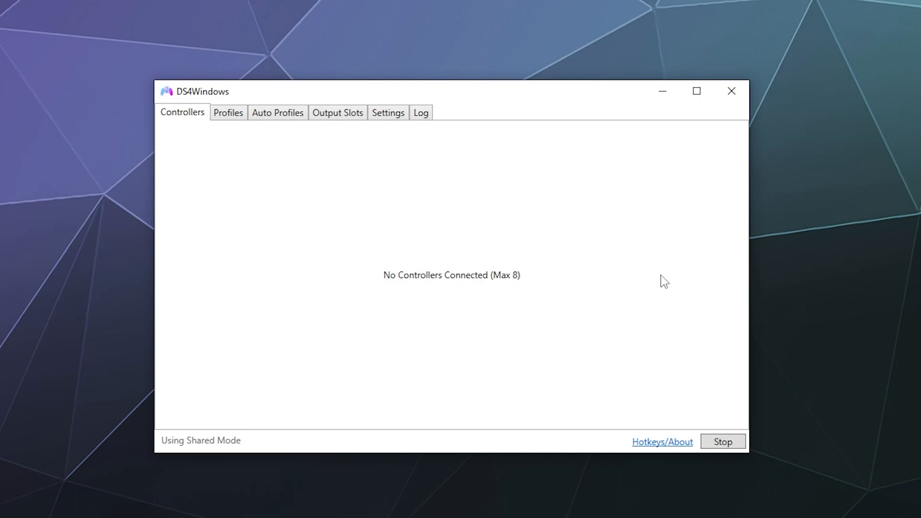